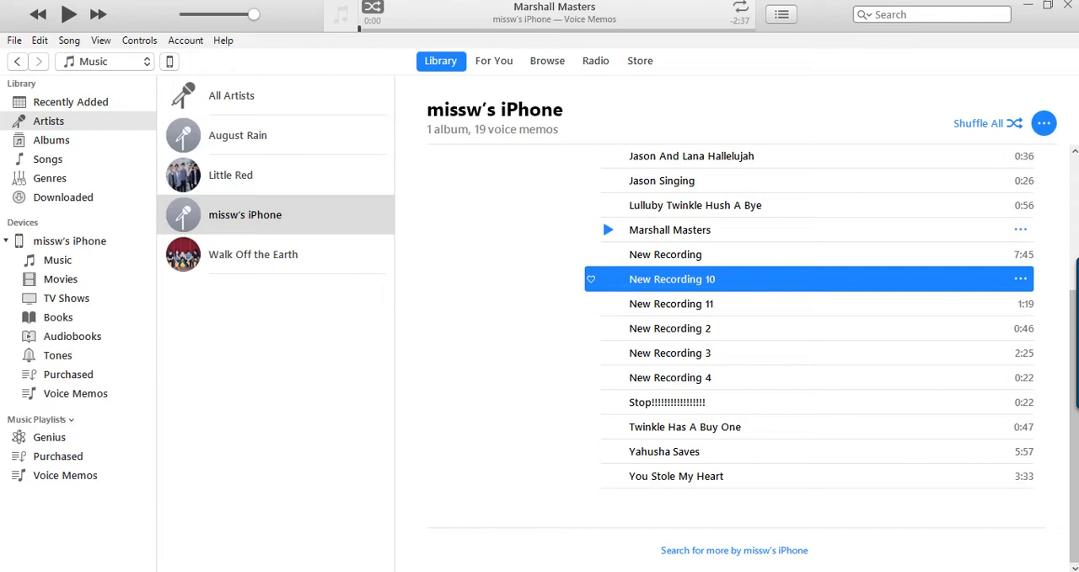
# - Minimize iTunes and open the context menu on its 'Marshall Masters' taskbar preview
pyautogui.click(609, 230)
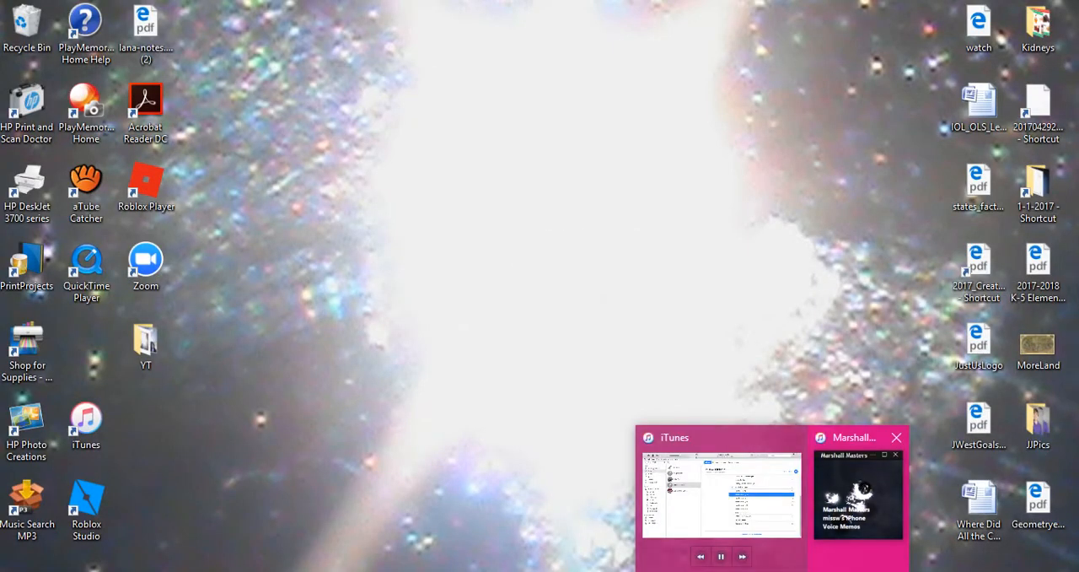
pyautogui.rightClick(854, 437)
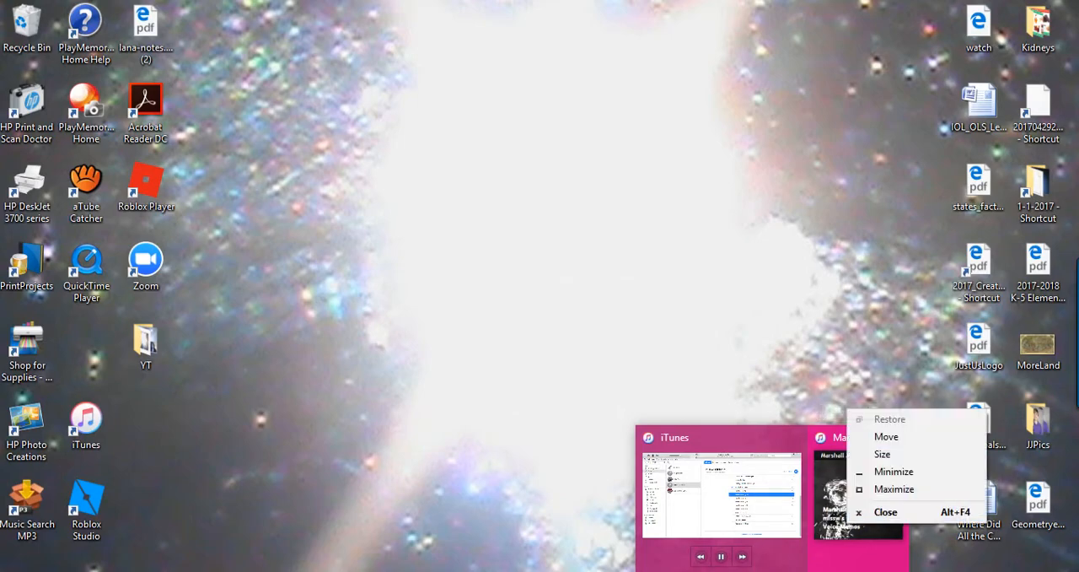